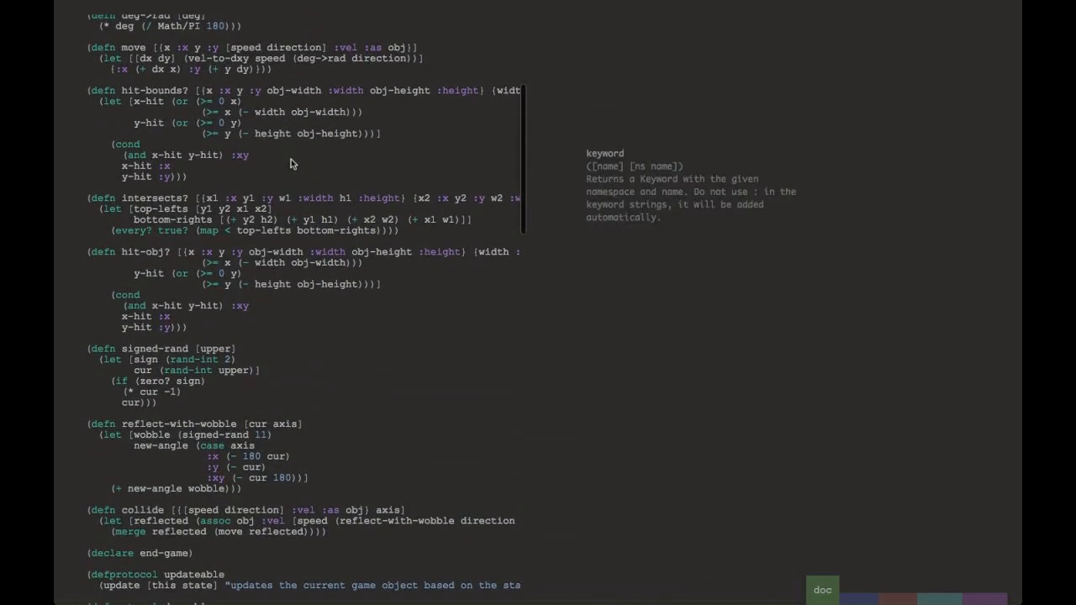
Scroll through the pong game code while reading the keyword and update documentation
scroll("down", 3)
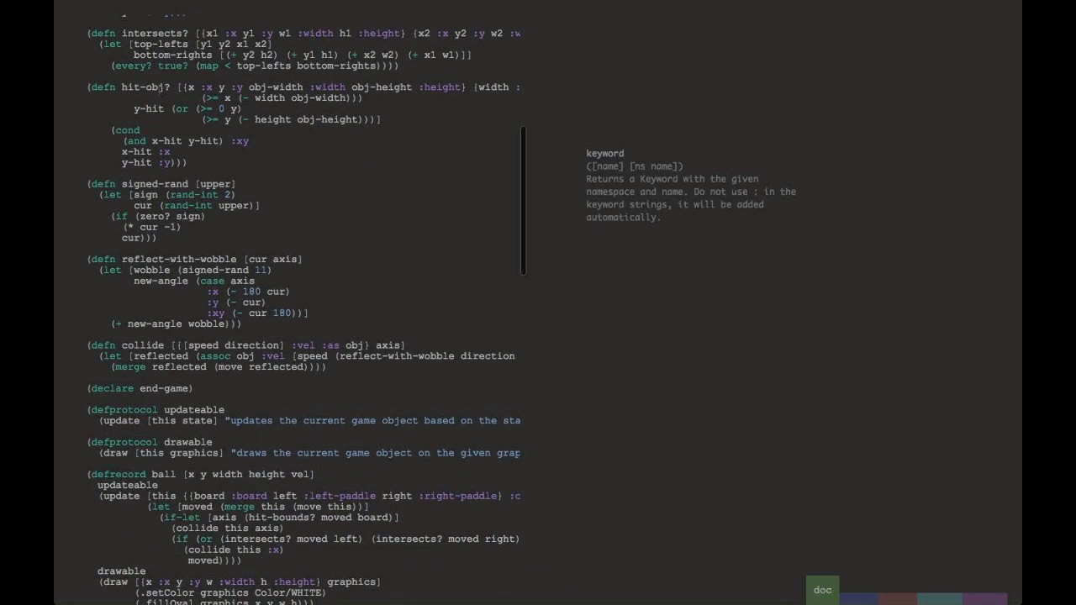
scroll("down", 3)
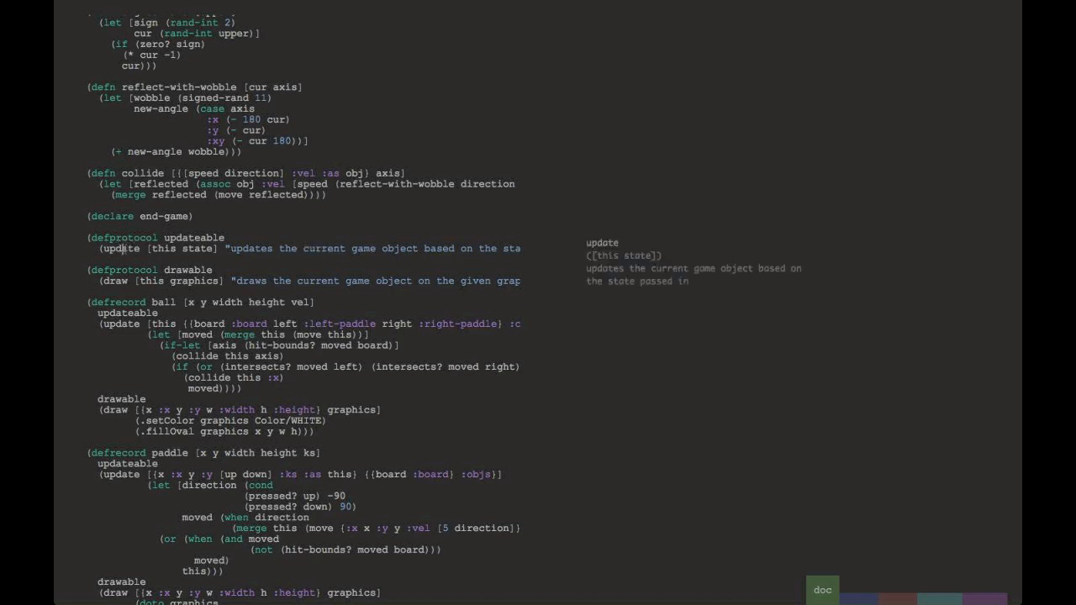
mouse_move(126, 262)
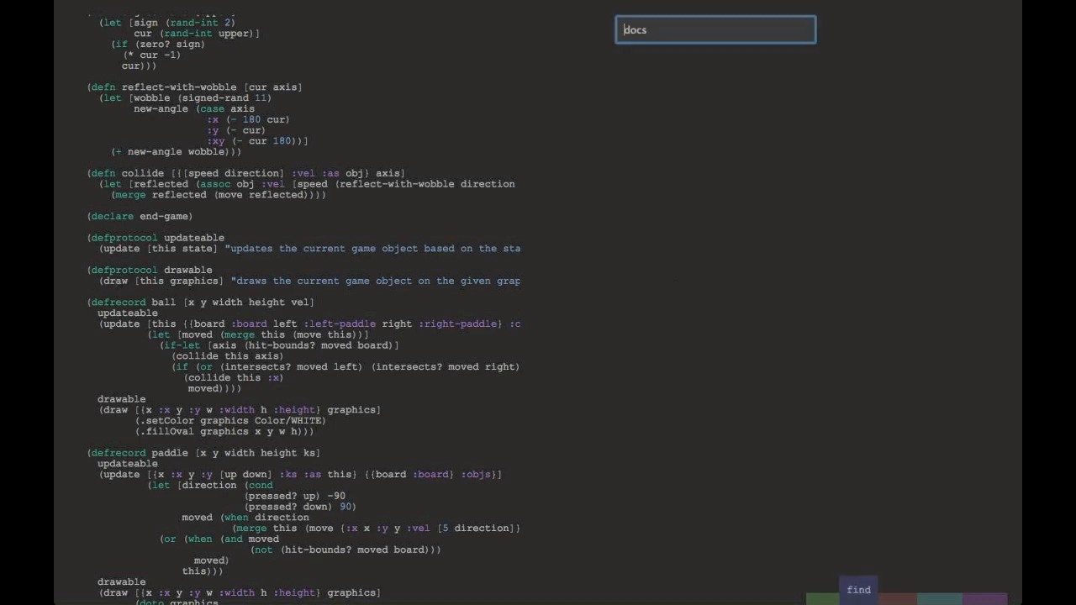
Search the docs for noir.core, then hiccup.element, then replace the query with 'middleware'
type("noir.core")
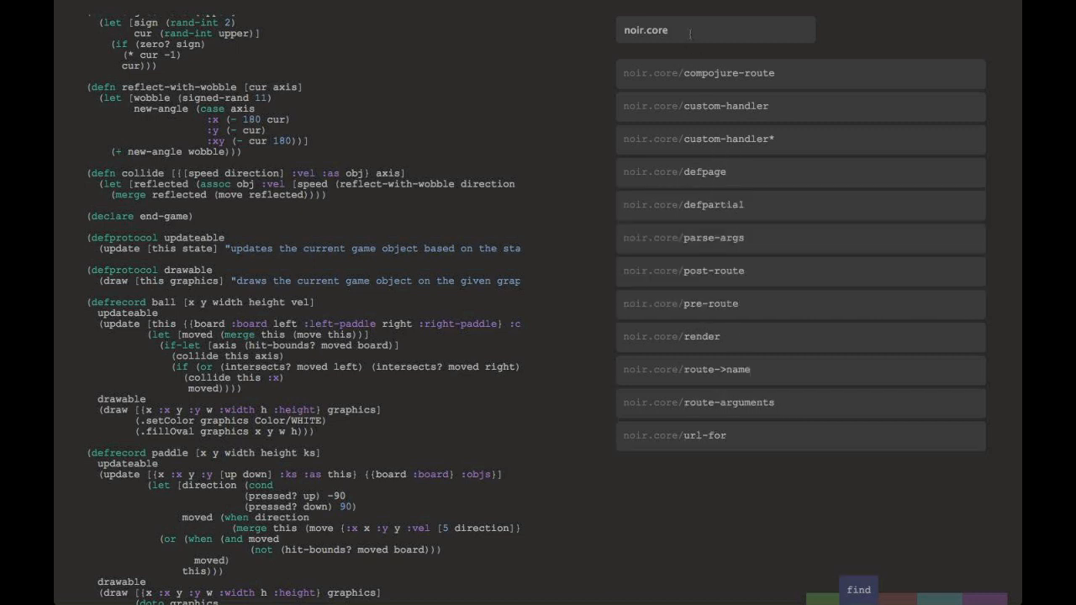
type("hiccup")
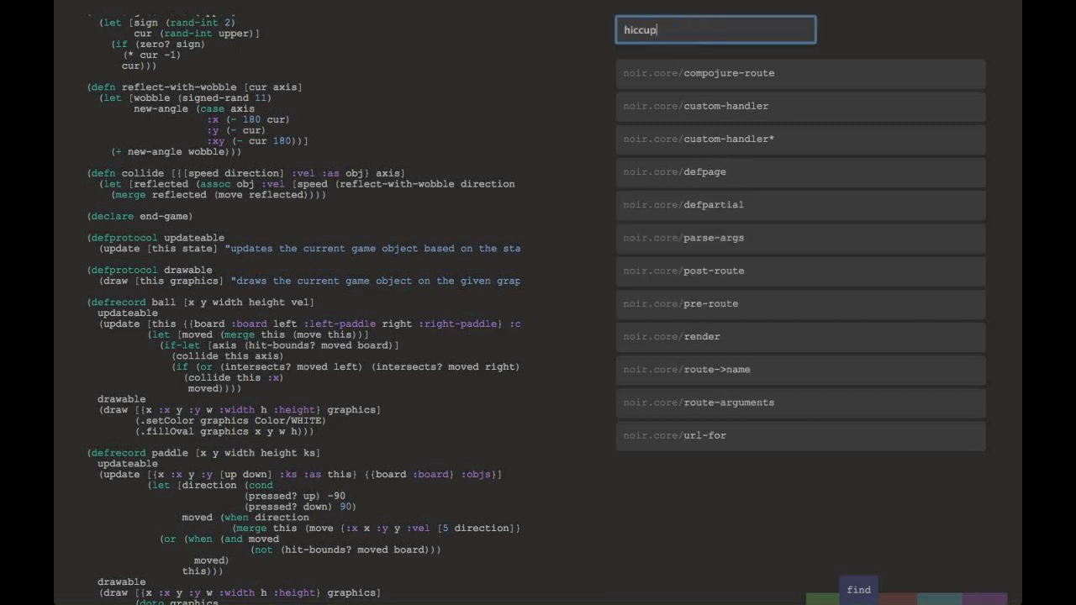
type(".element")
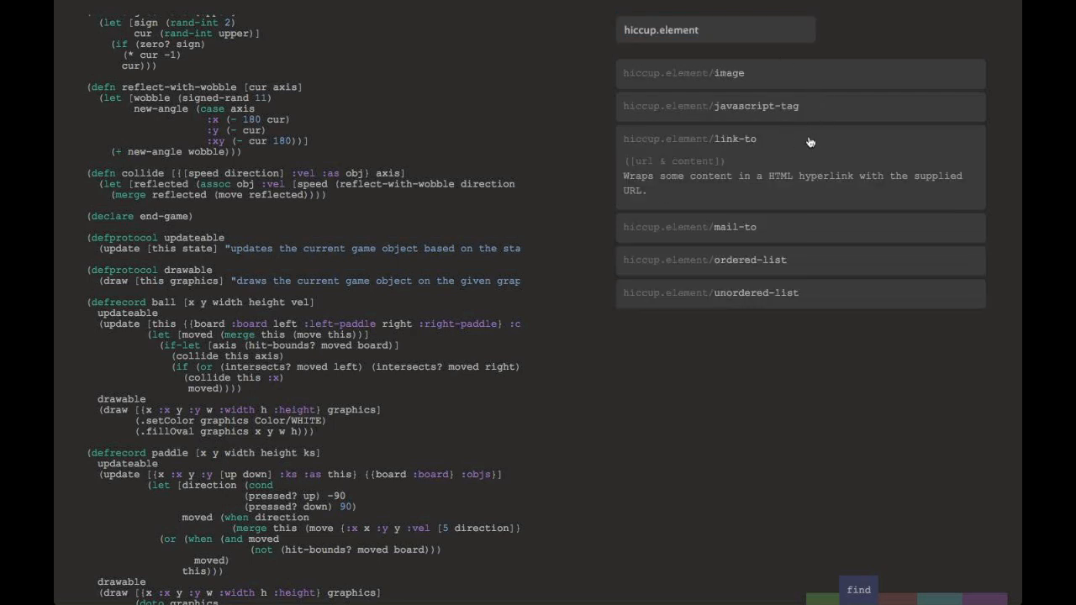
left_click(714, 29)
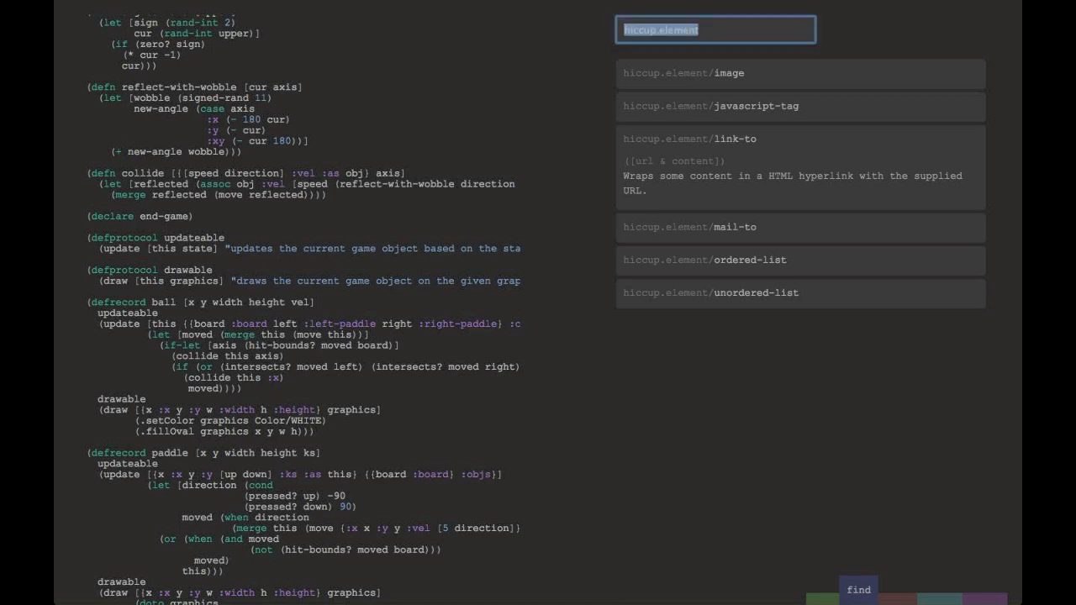
type("middleware")
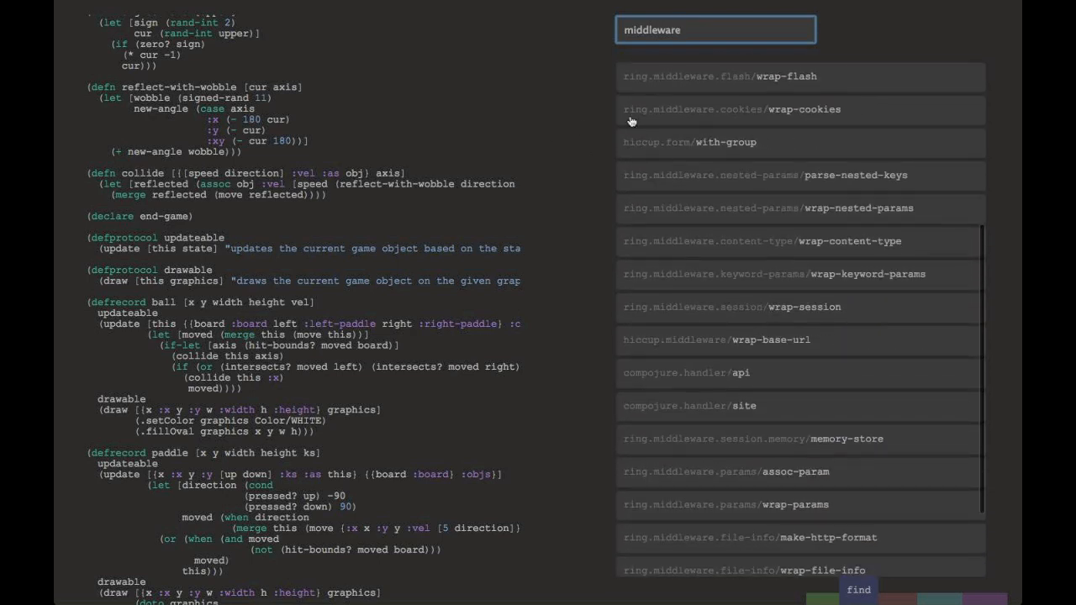
mouse_move(664, 225)
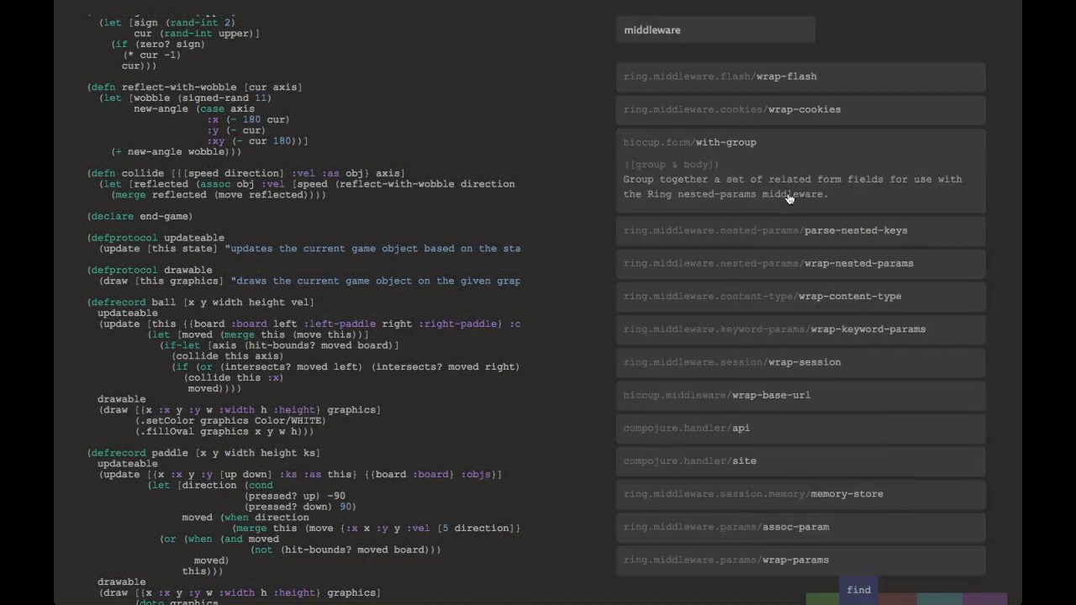
mouse_move(691, 263)
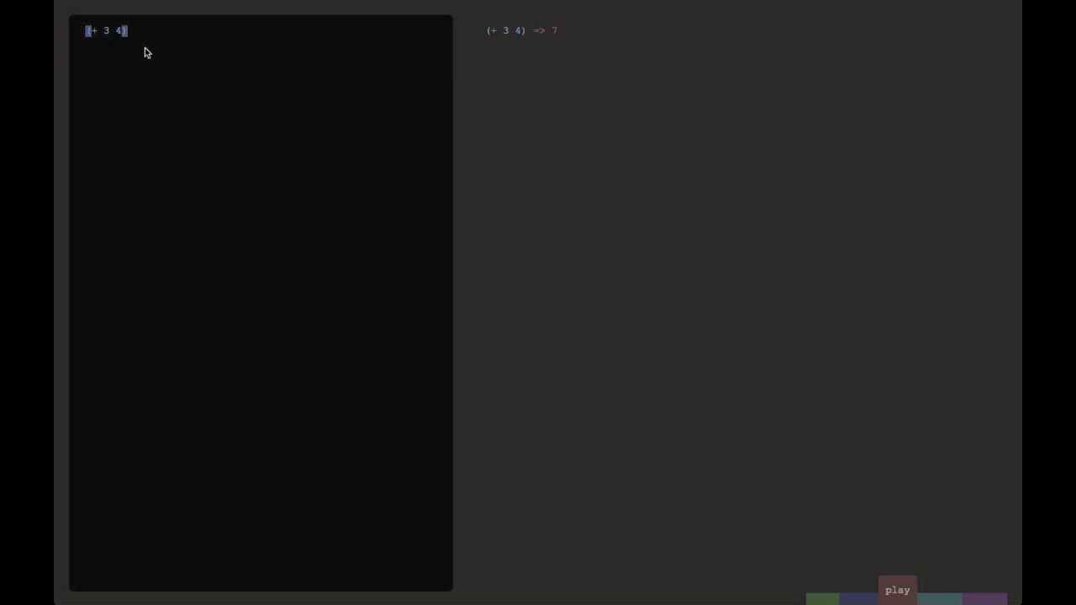
Type defn x [a] and defn y [b] so (y (x 3)) evaluates live to 35
type("(defn")
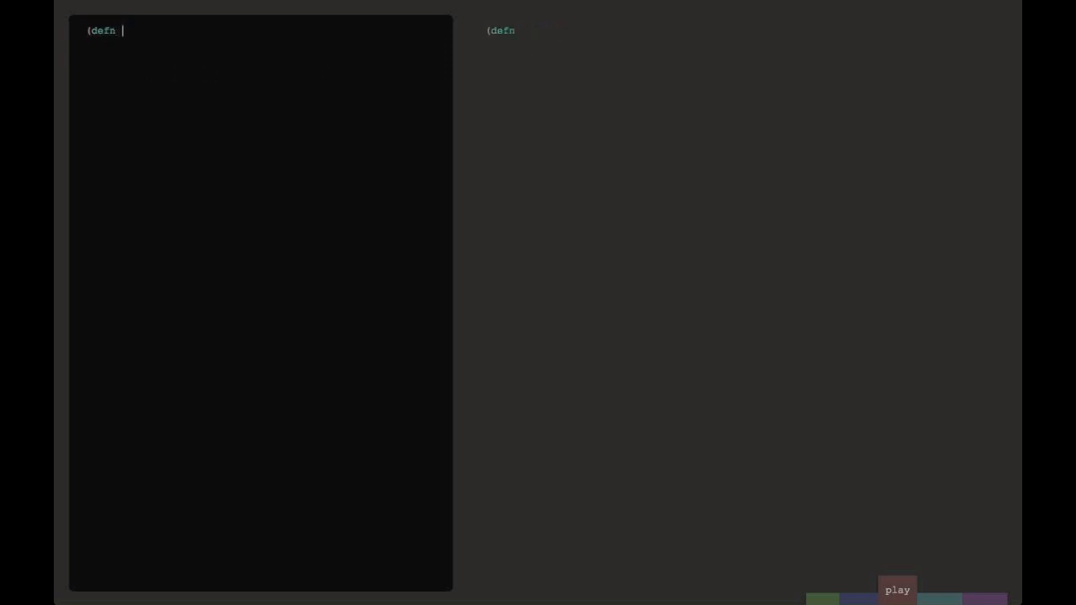
type("x [a]")
type("(")
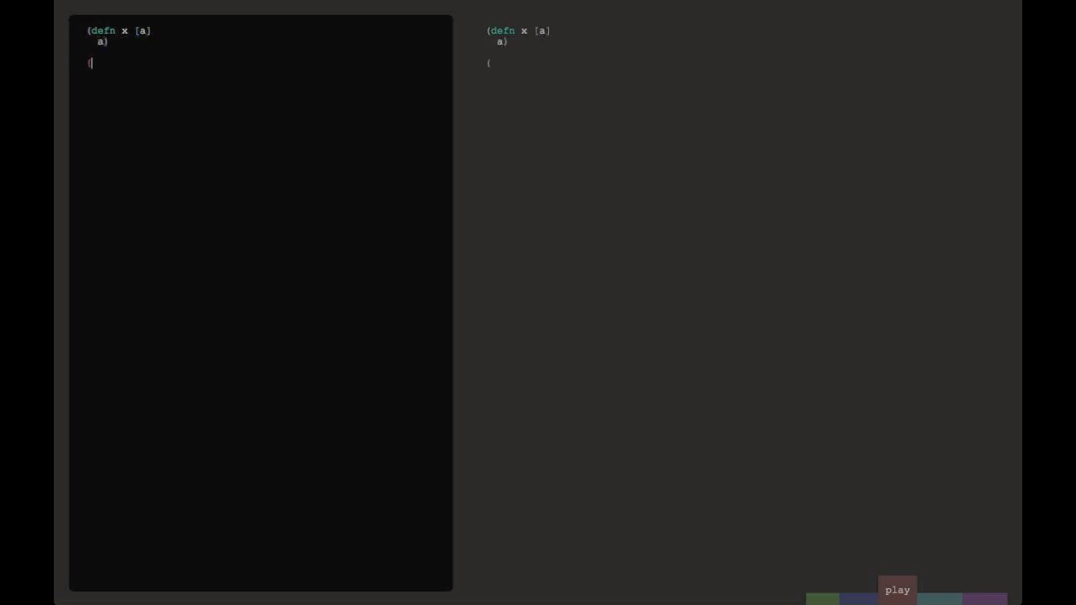
type("x 3)")
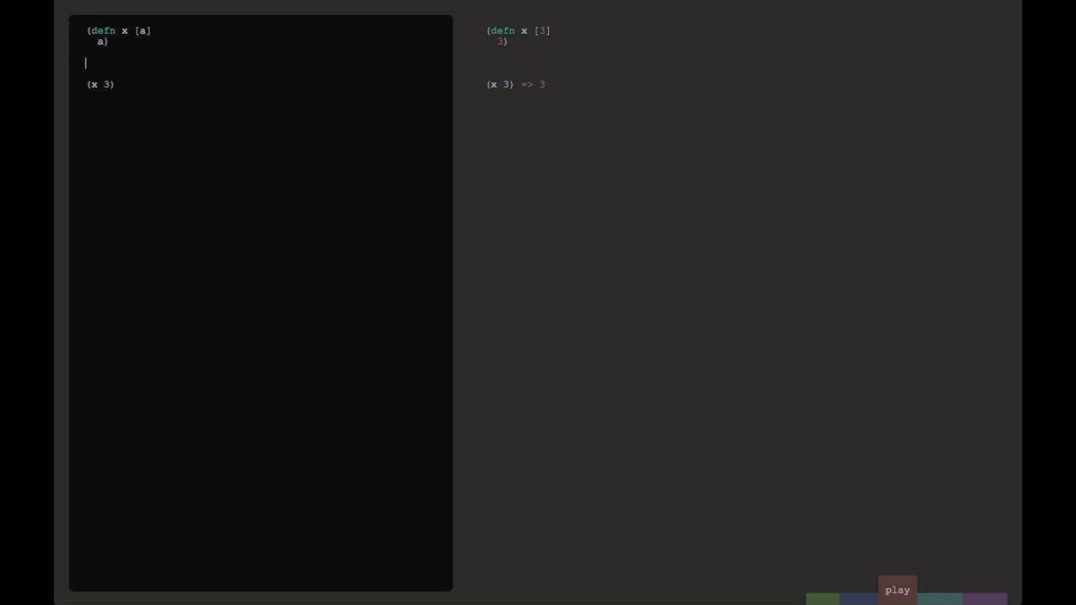
type("(defn y [b")
type("(+")
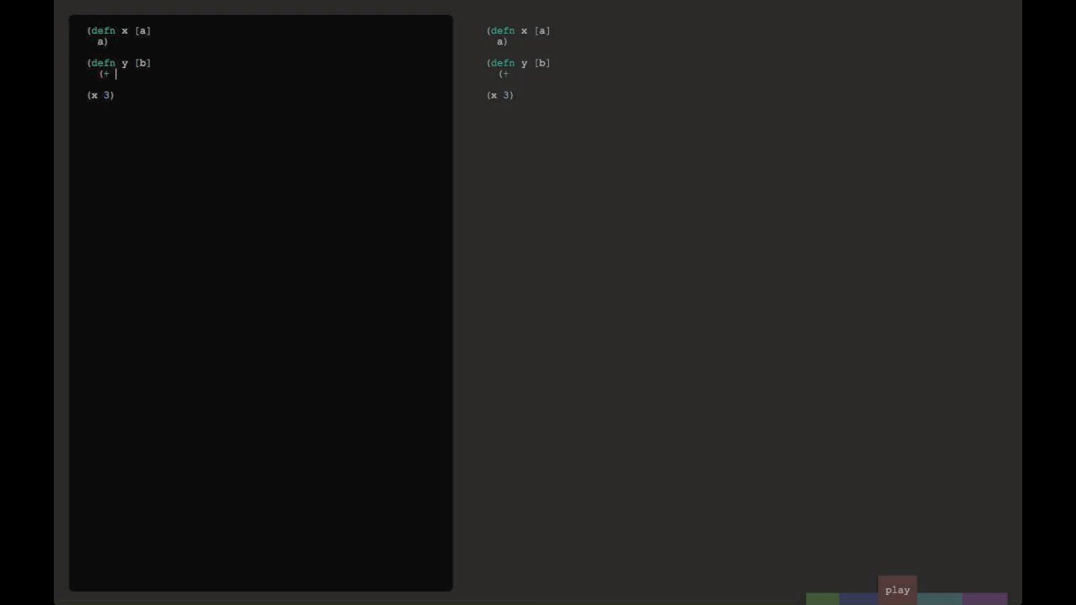
type("b 5))")
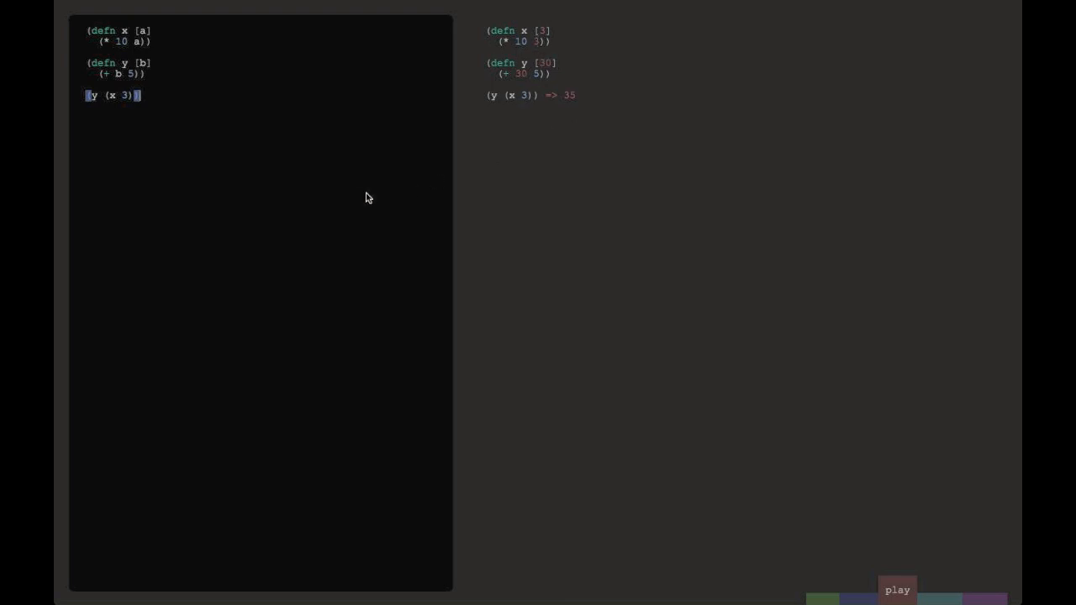
mouse_move(160, 98)
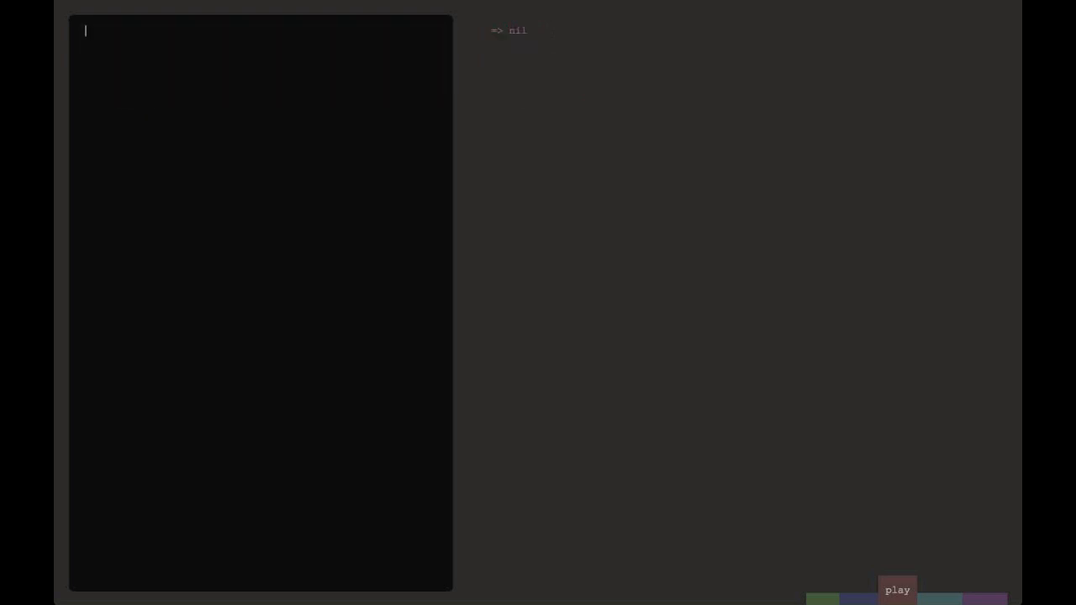
Use noir.core and define defpartial hey [name] returning [:p "Hey " name "!"]
type("(use 'noir.co")
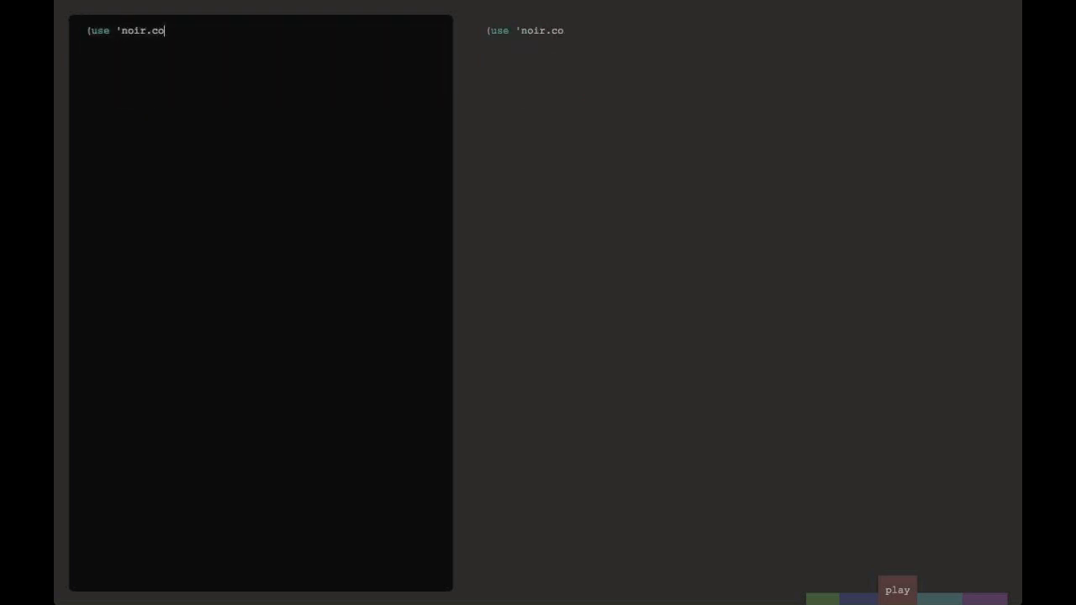
type("re)")
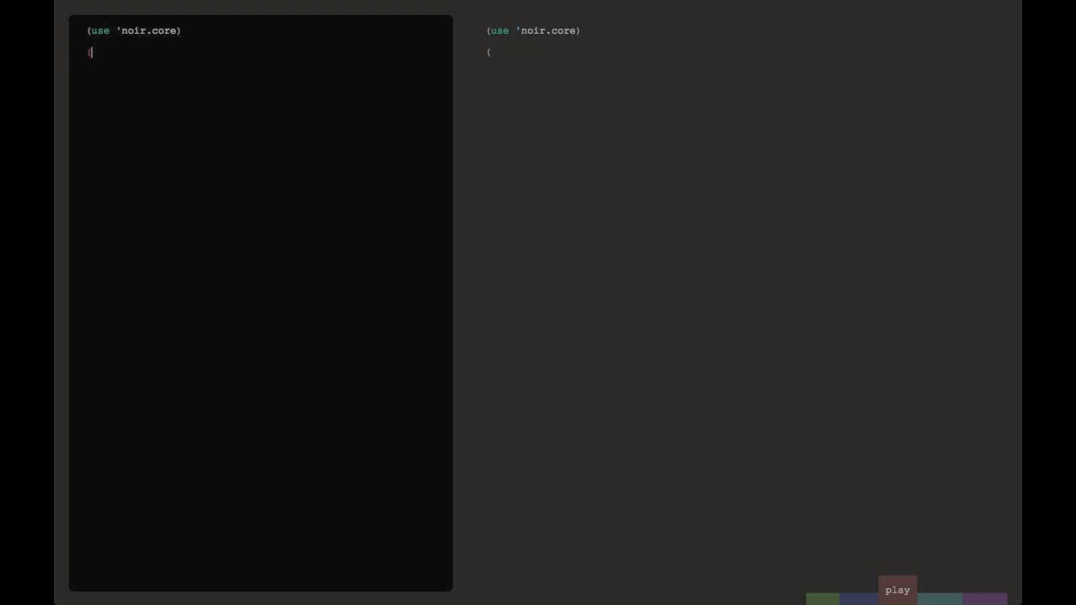
type("defpartial")
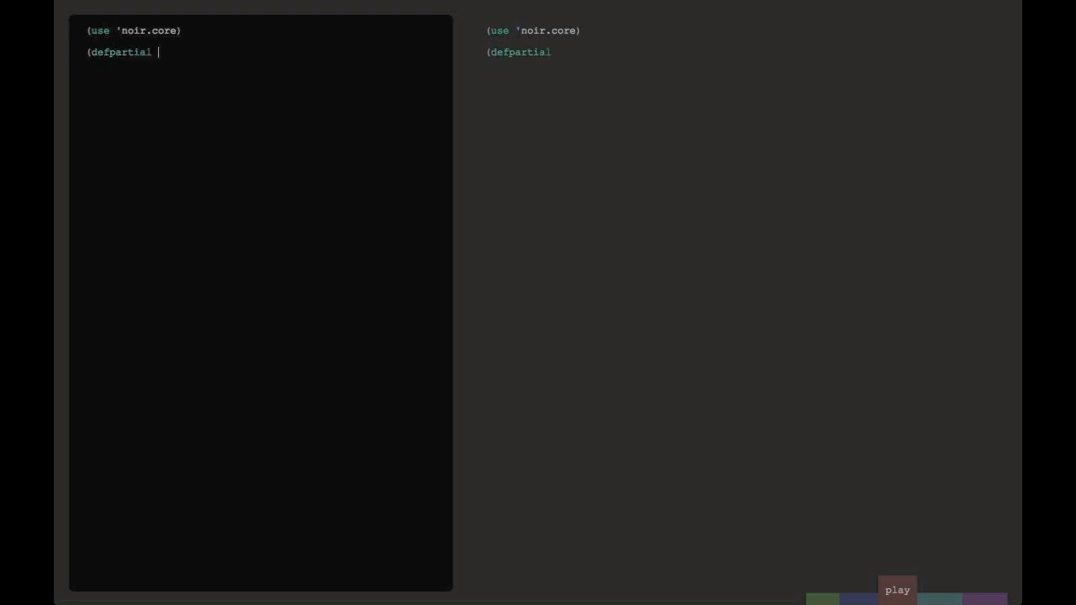
type("hey [")
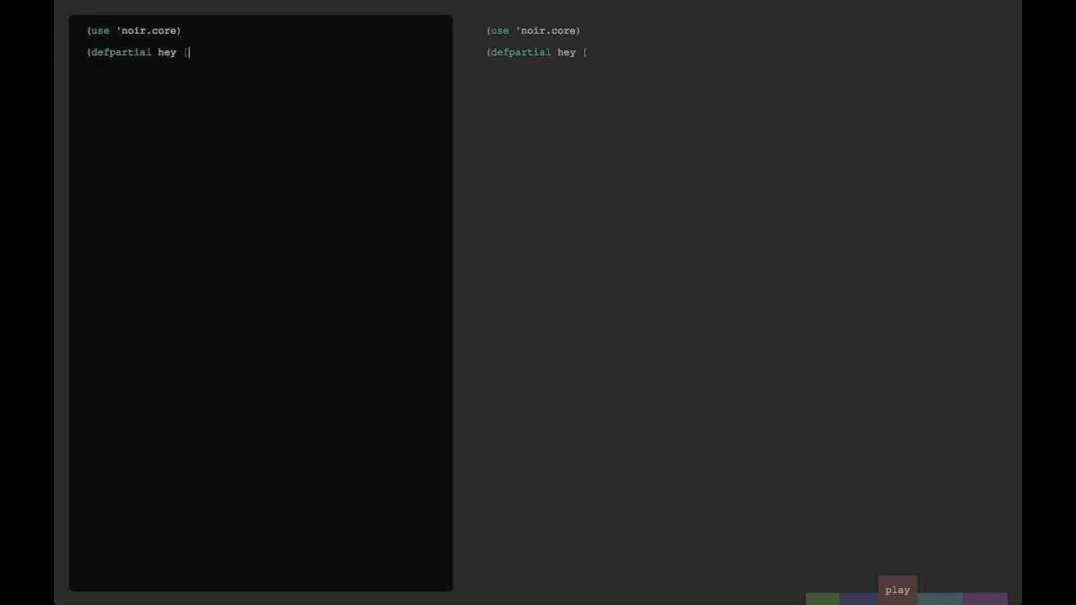
type("name]")
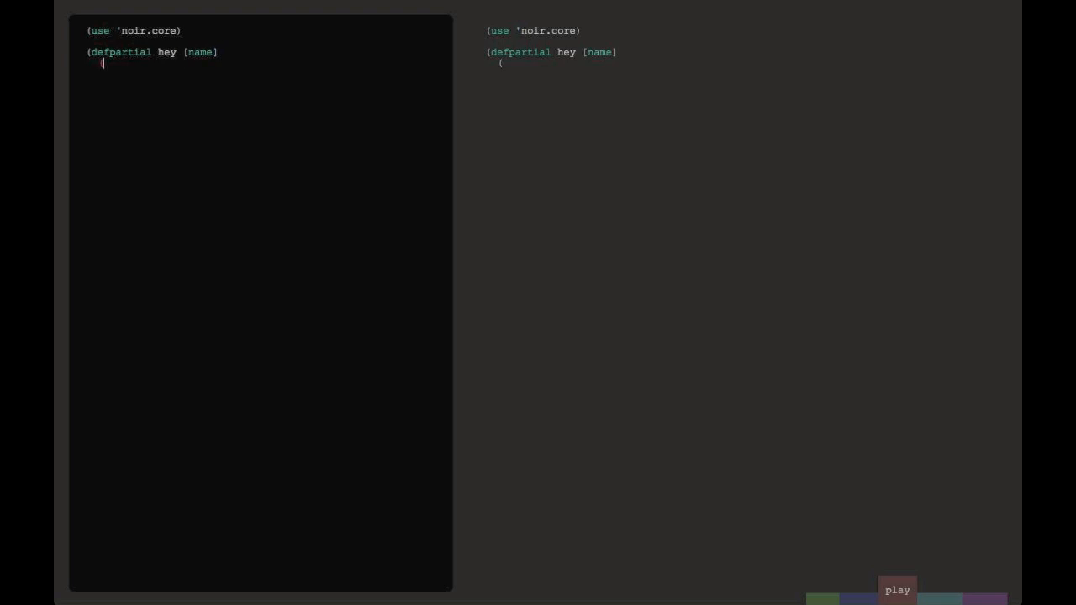
type("[:p \"H")
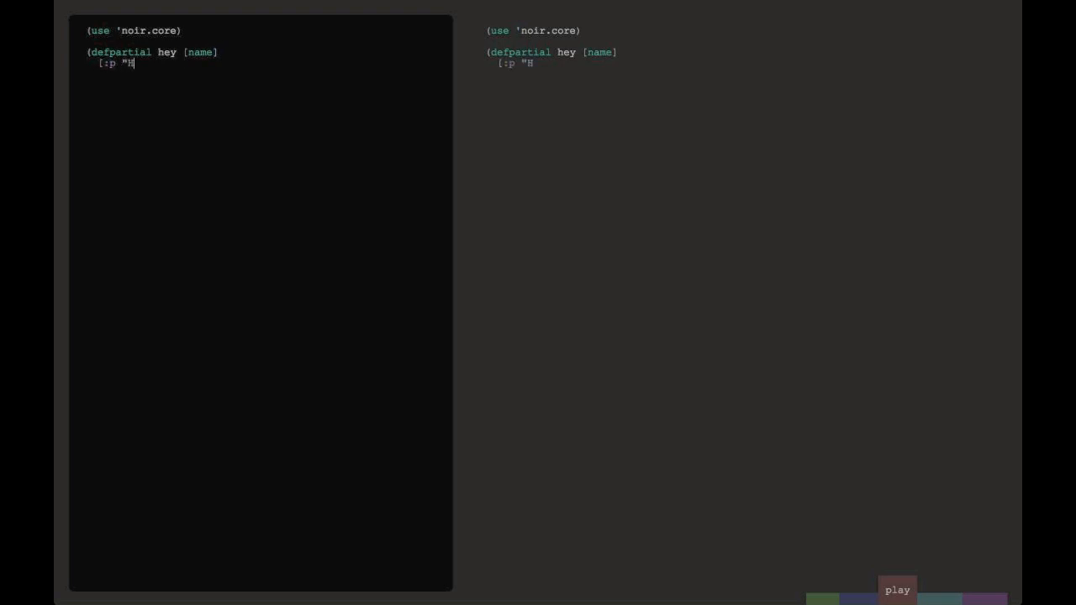
type("ey \" name \"")
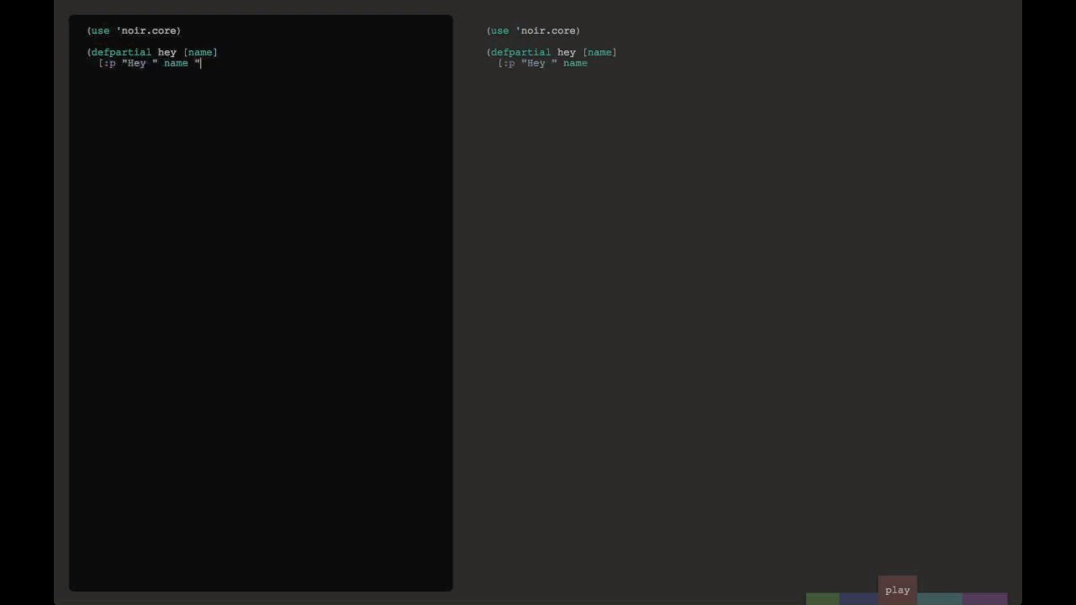
type("!\"]")
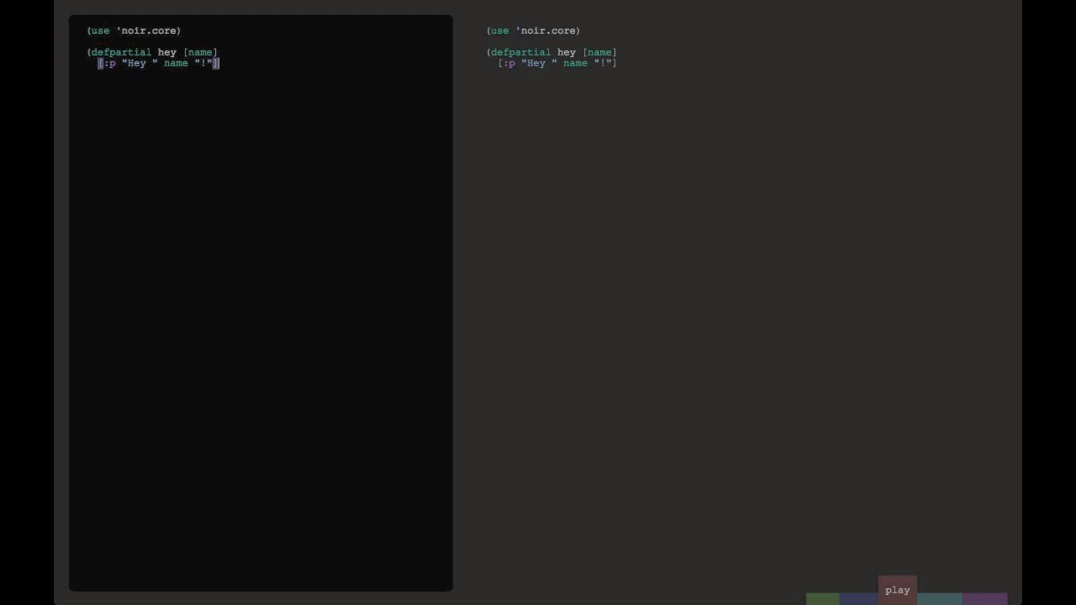
Call (hey "chris") and start typing a :li list item
type("(hey")
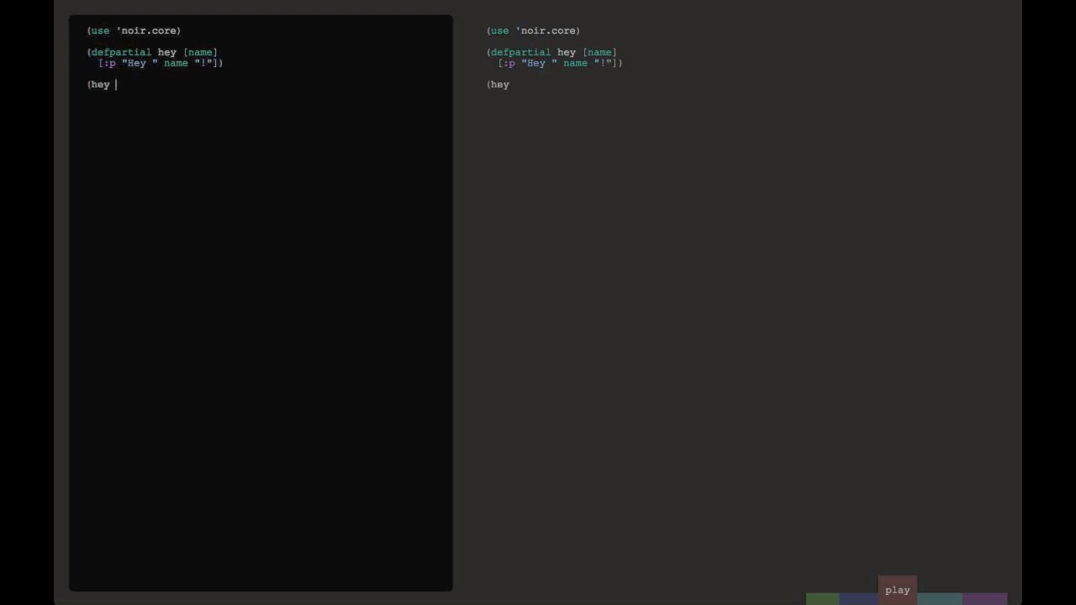
type("\"chris\"")
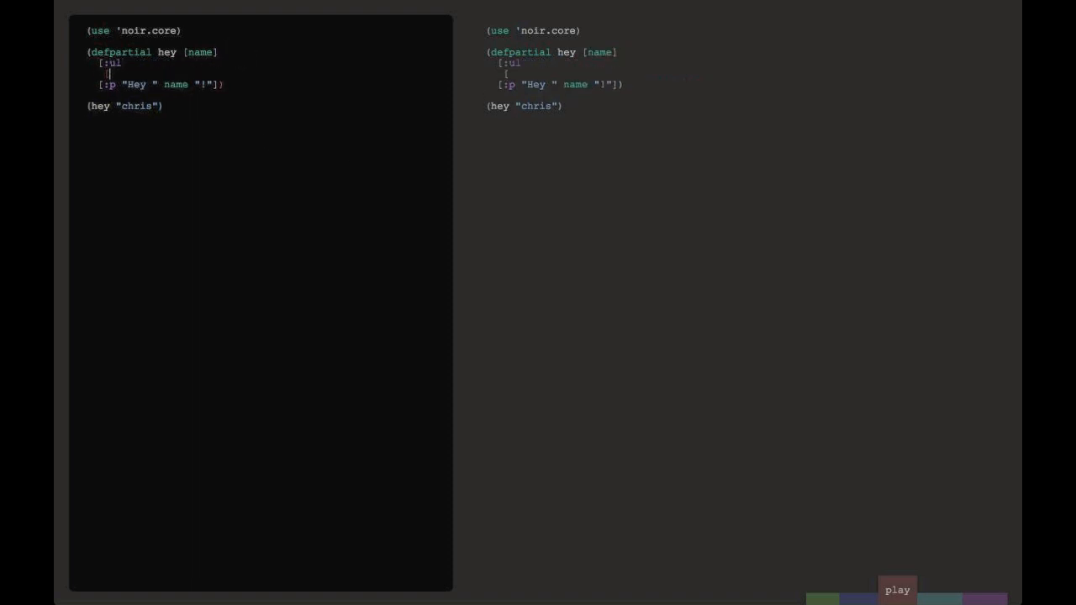
type(":li \"wooasodifj\"]]")
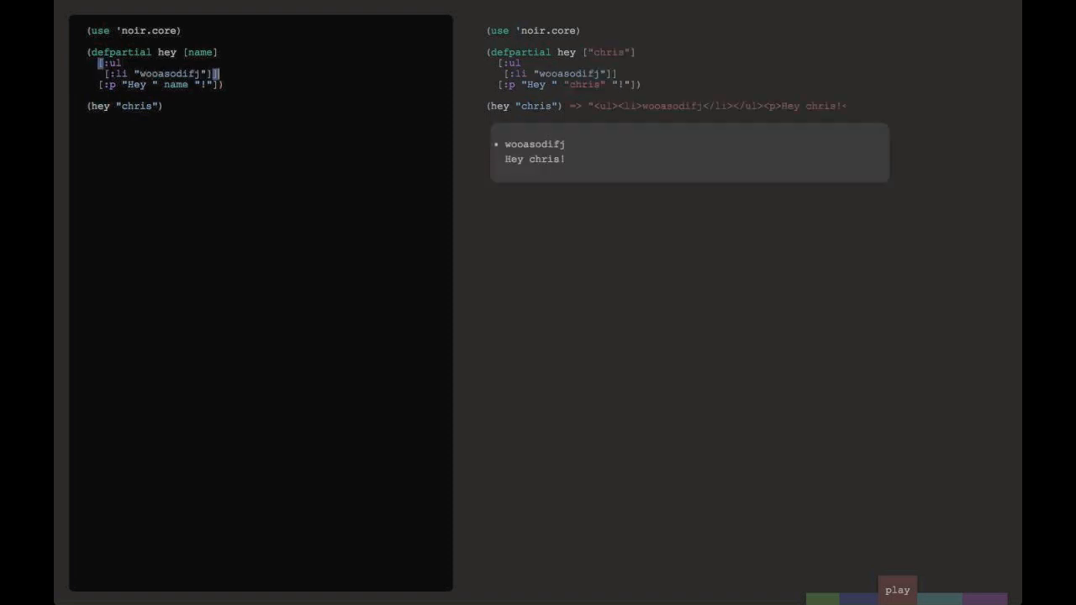
Select the name parameter to restructure it as a {:keys [name]} map
double_click(534, 143)
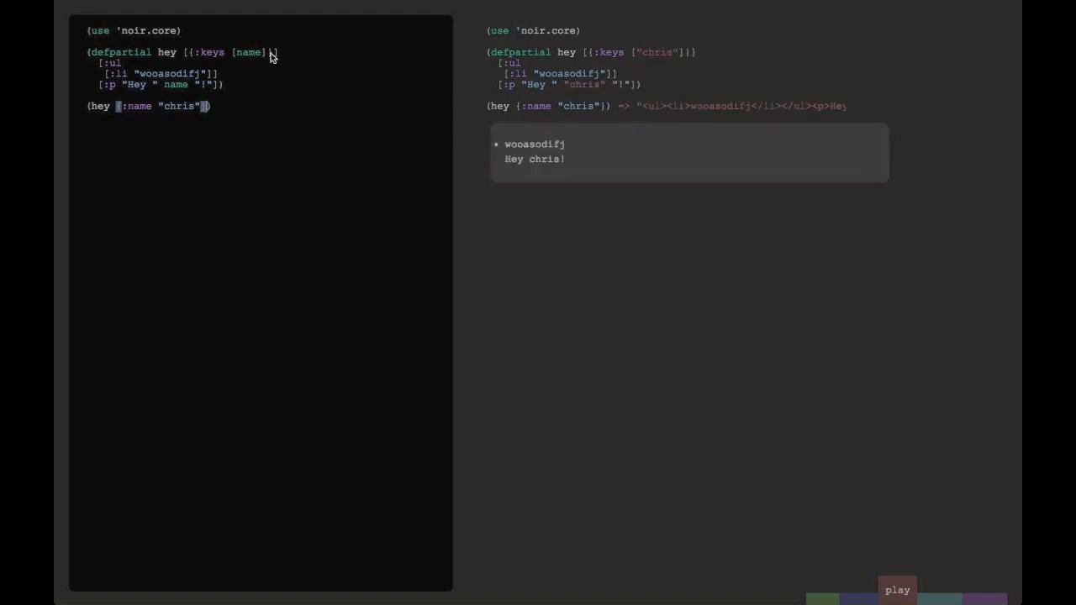
mouse_move(565, 240)
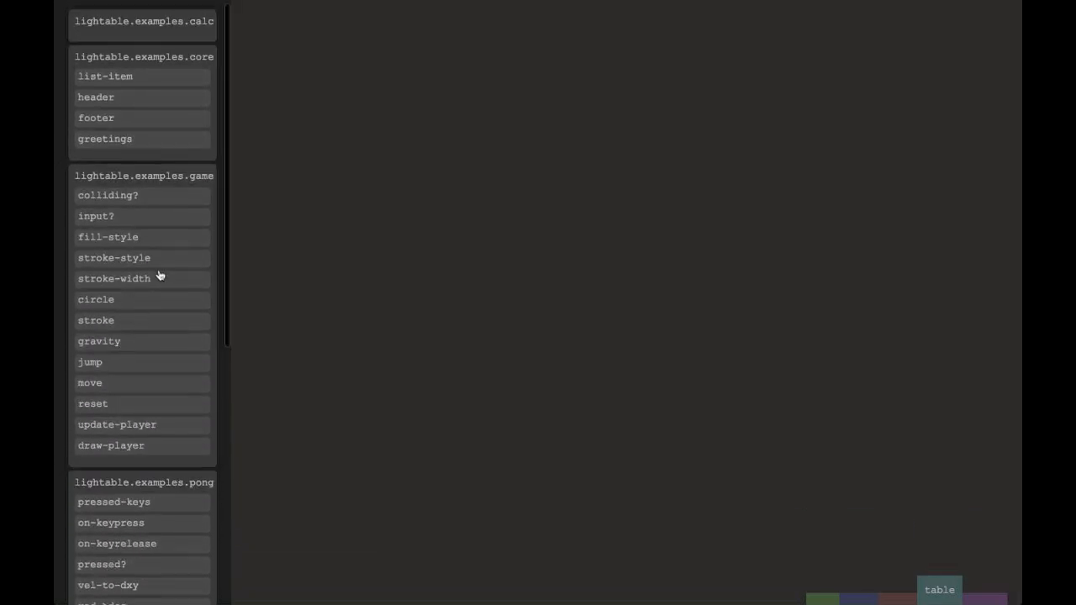
Open gravity, jump, move, update-player and draw-player as workspace blocks, then hide the sidebar
left_click(126, 343)
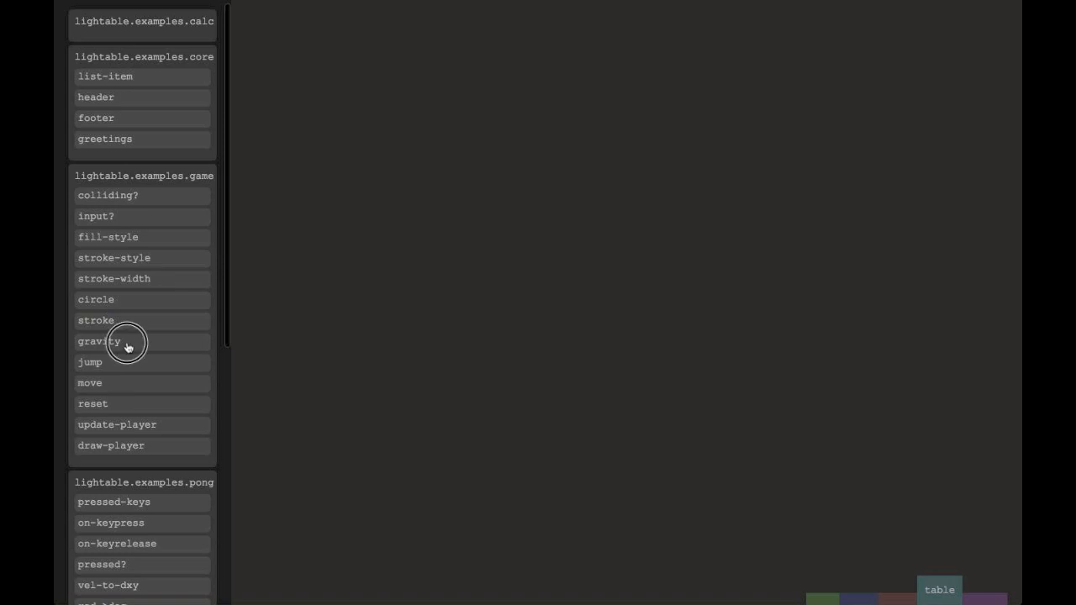
left_click(99, 341)
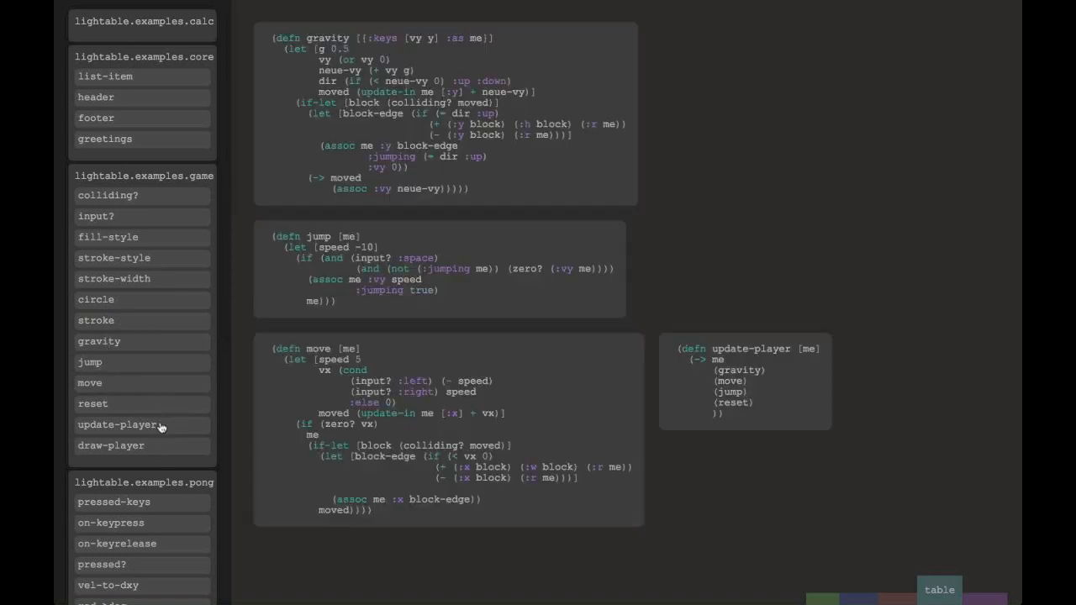
left_click(111, 444)
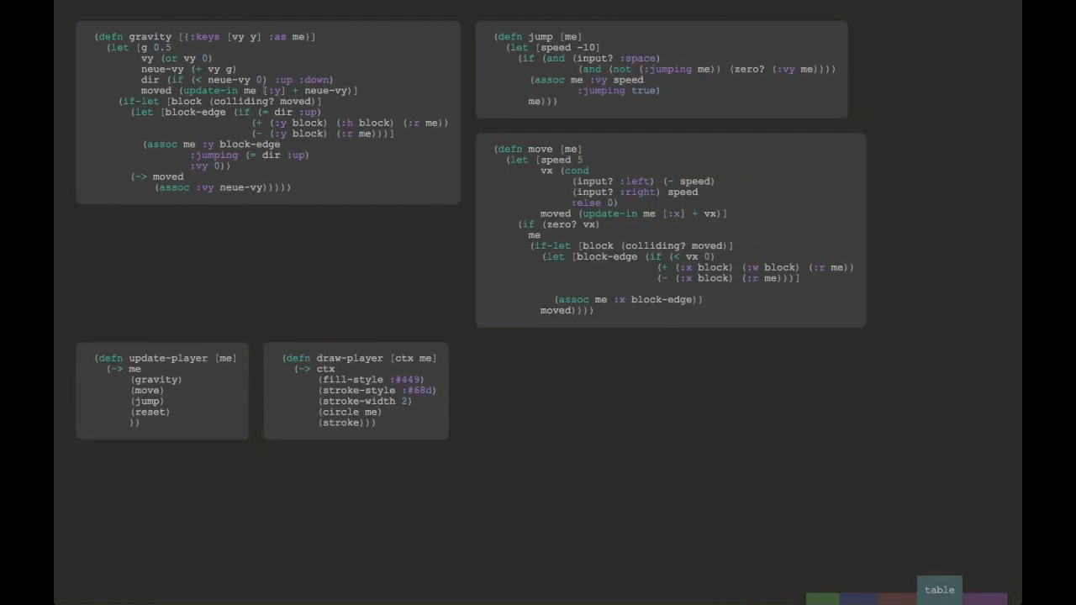
double_click(270, 90)
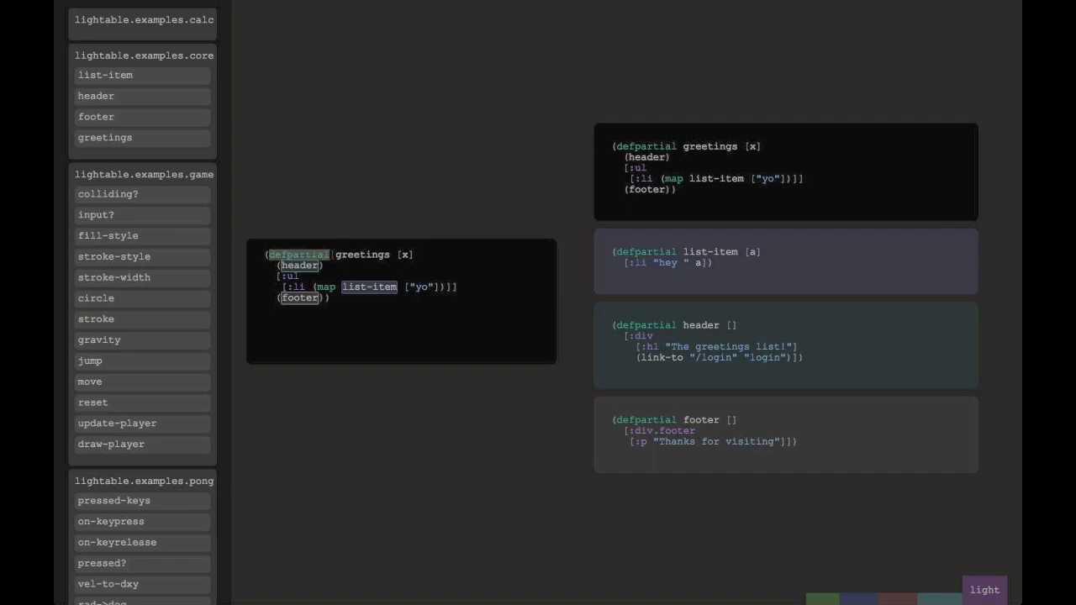
mouse_move(719, 194)
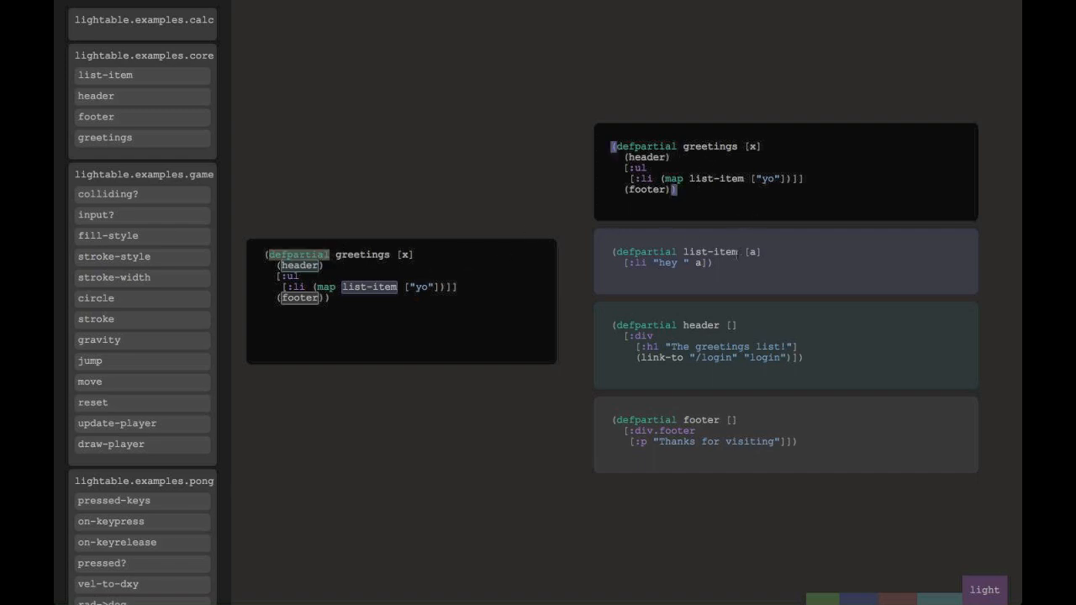
mouse_move(431, 287)
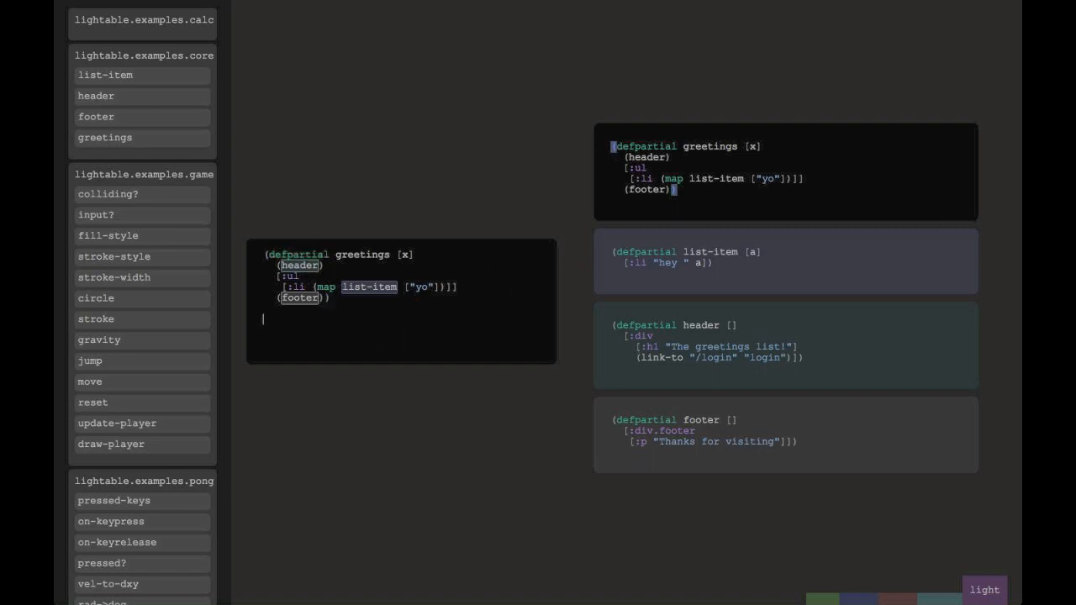
Call (greetings ["Chris"]) below the partial to render its HTML live
type("(greetings")
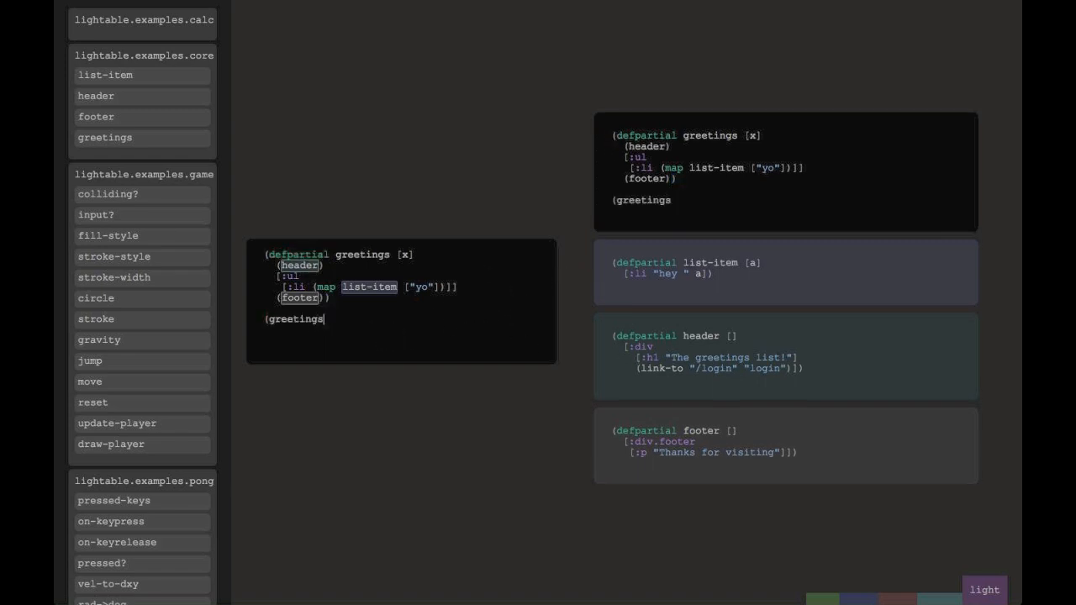
type("[\"")
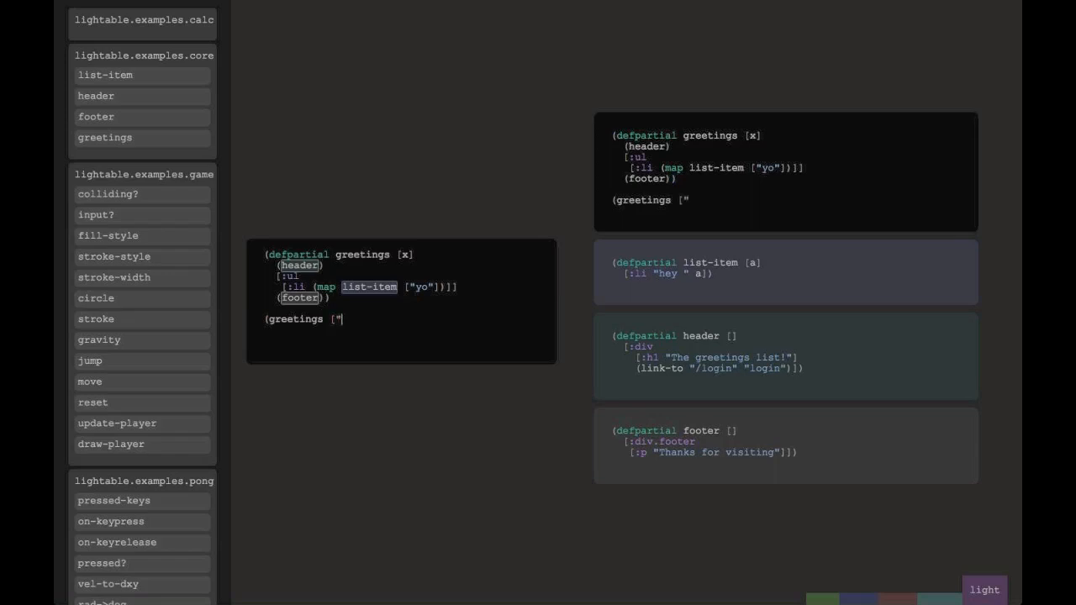
type("Chris\"]")
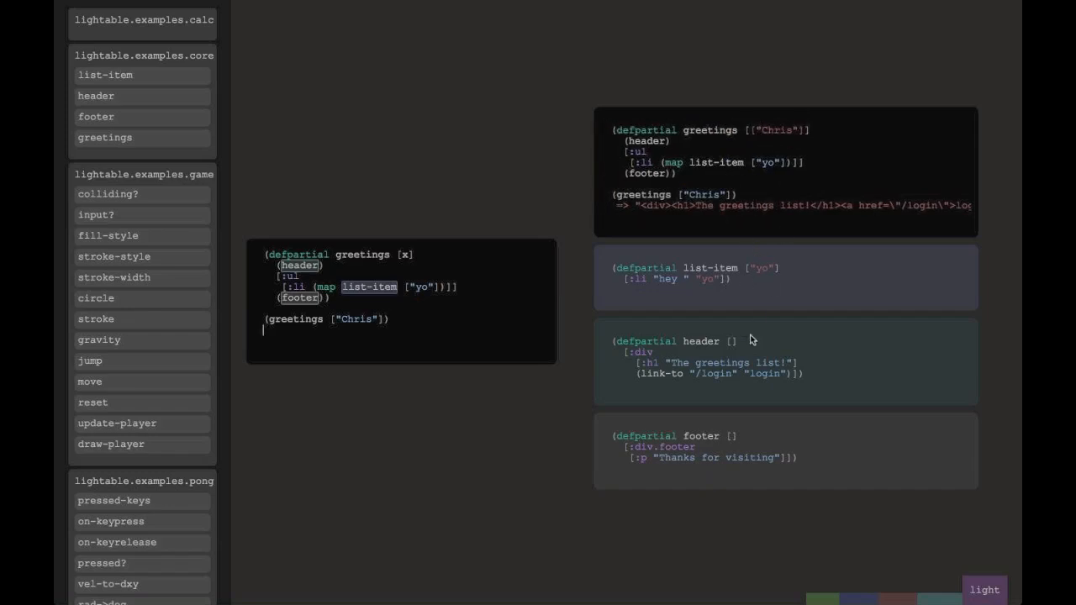
left_click(748, 275)
type("x")
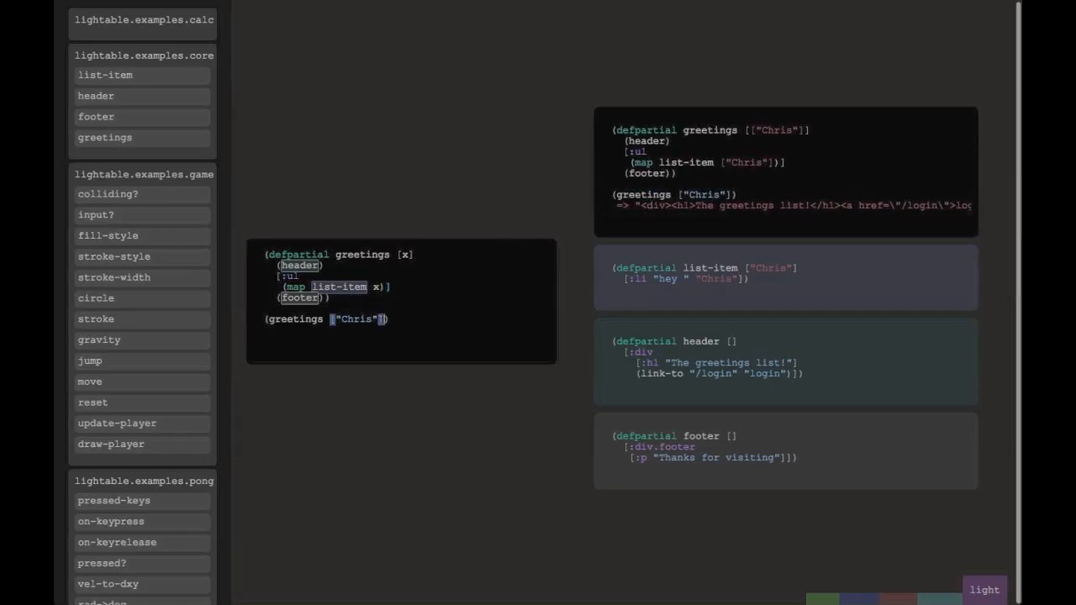
Add "woot" and "yeehaw" to the greetings call vector
type("\"woot\" \"")
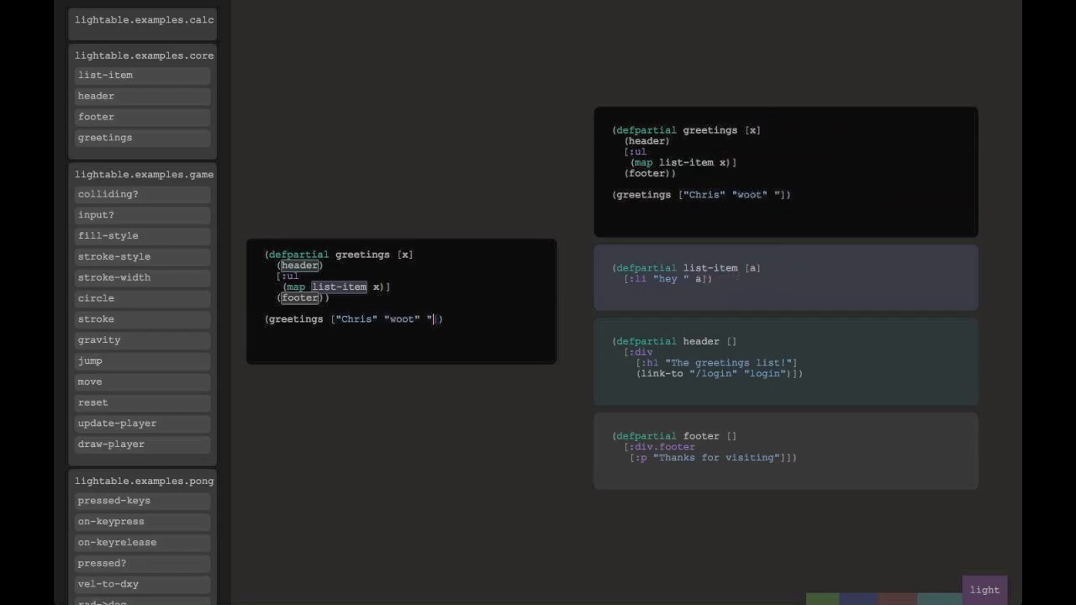
type("yeehaw\"")
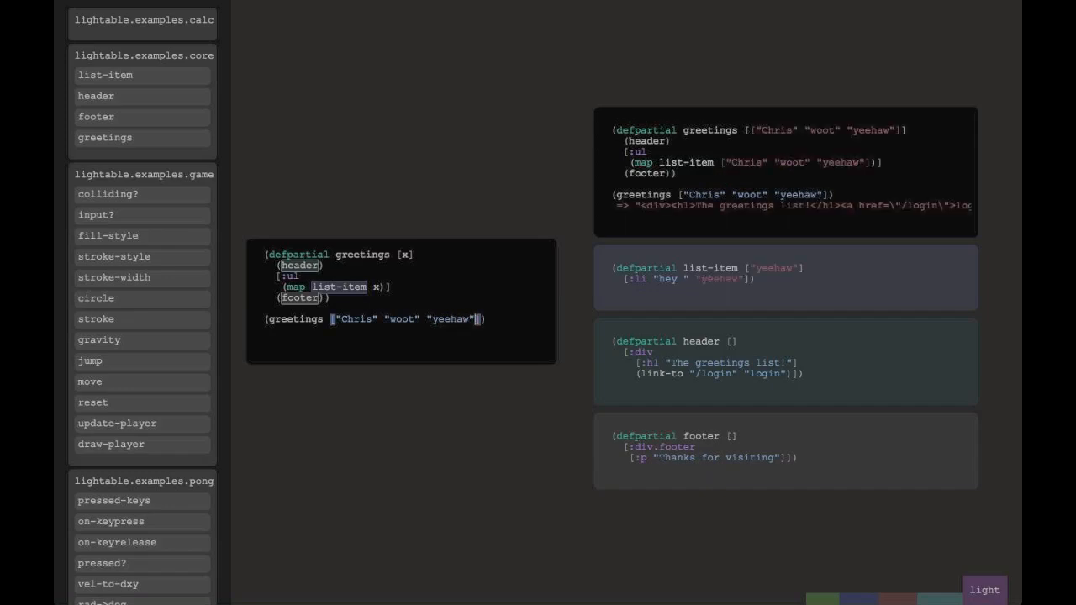
mouse_move(713, 99)
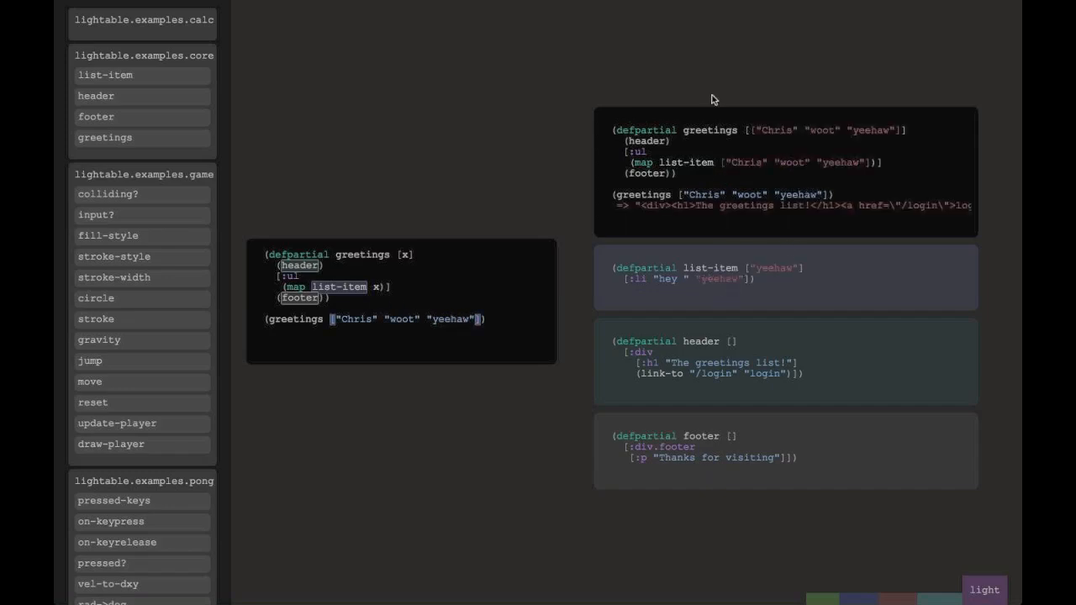
mouse_move(294, 195)
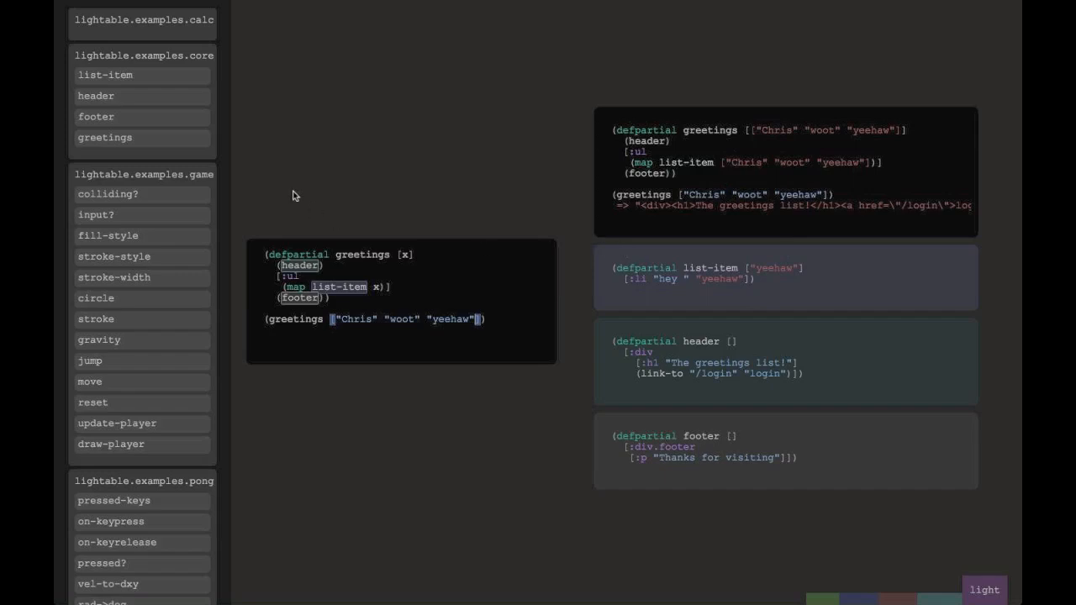